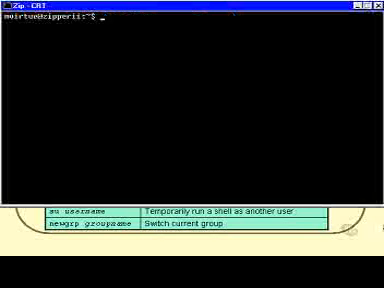
# Step: Run 'who am i' to show the session on pts/31 logged in since Jun 26 12:31
pyautogui.write('who')
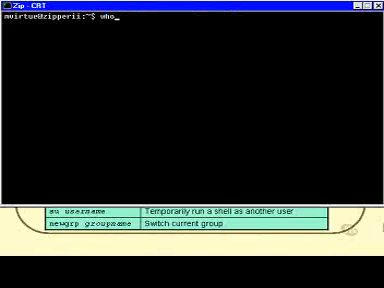
pyautogui.write('am')
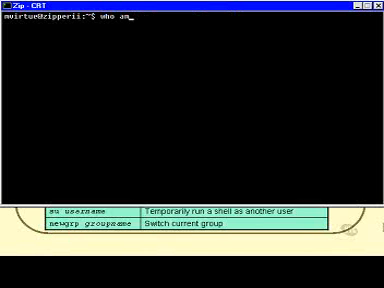
pyautogui.write('i')
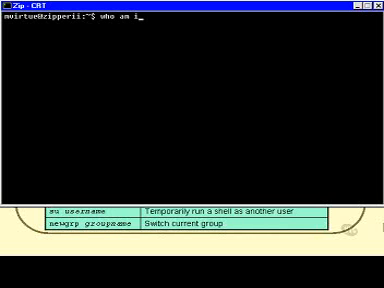
pyautogui.press('Return')
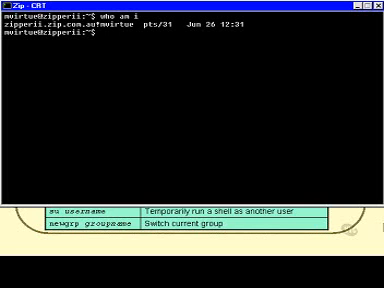
# Step: Run 'id', showing uid 3040 with users (100) as the only group
pyautogui.write('id')
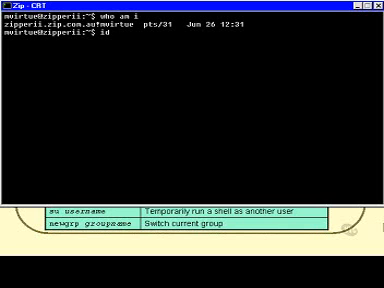
pyautogui.press('Return')
pyautogui.write('newgrp m')
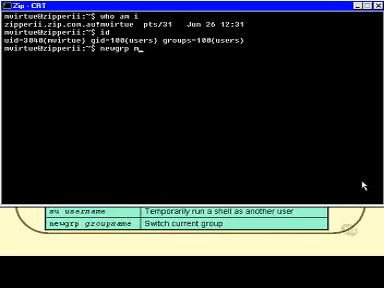
# Step: Run 'newgrp managers', which fails with a 'No such group' error
pyautogui.write('anagers')
pyautogui.write('su')
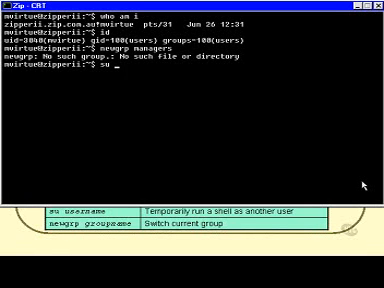
# Step: Switch to user avon with 'su avon' and run 'ls -l', which returns permission denied
pyautogui.write('avon')
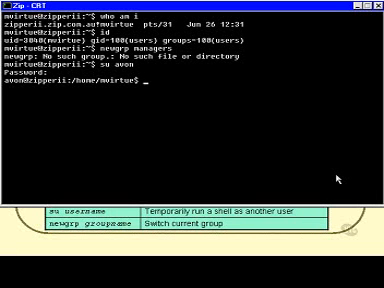
pyautogui.write('ls -l')
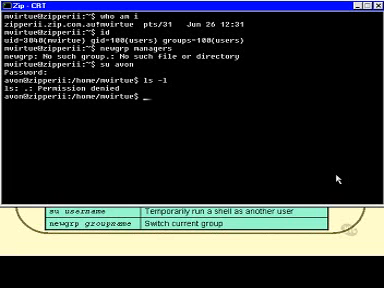
pyautogui.write('exit')
pyautogui.write('su')
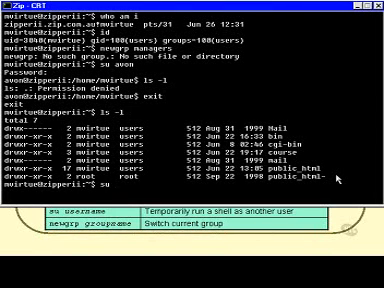
# Step: Log in fully with 'su - avon', check pwd /home/avon, ls -l and id, then exit
pyautogui.write('-')
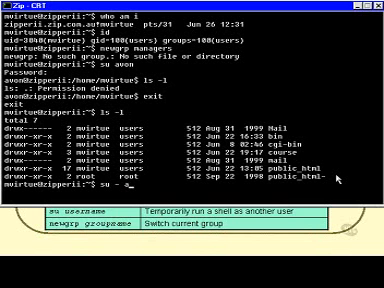
pyautogui.write('avon')
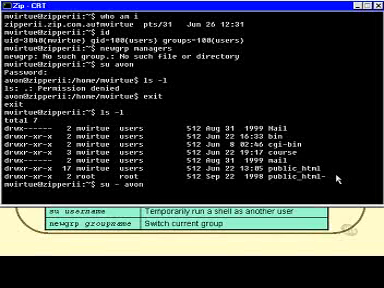
pyautogui.press('Return')
pyautogui.write('id')
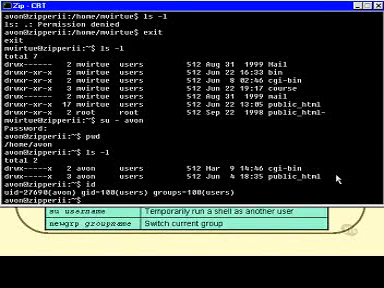
pyautogui.write('exit')
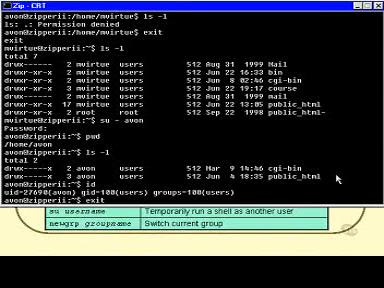